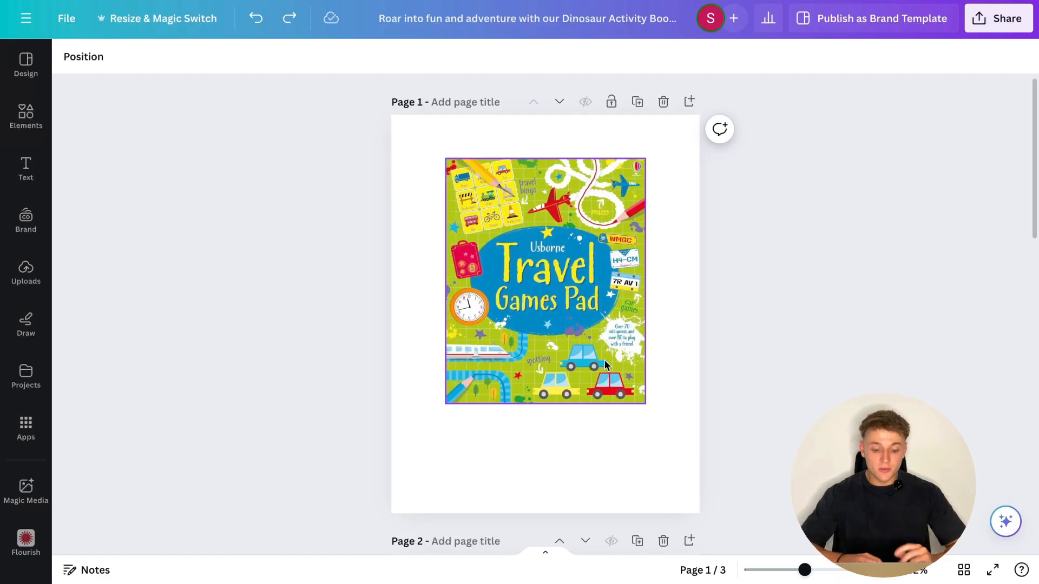
Step: Select the Travel Games Pad cover image and launch Magic Grab from its Edit image options
left_click(544, 278)
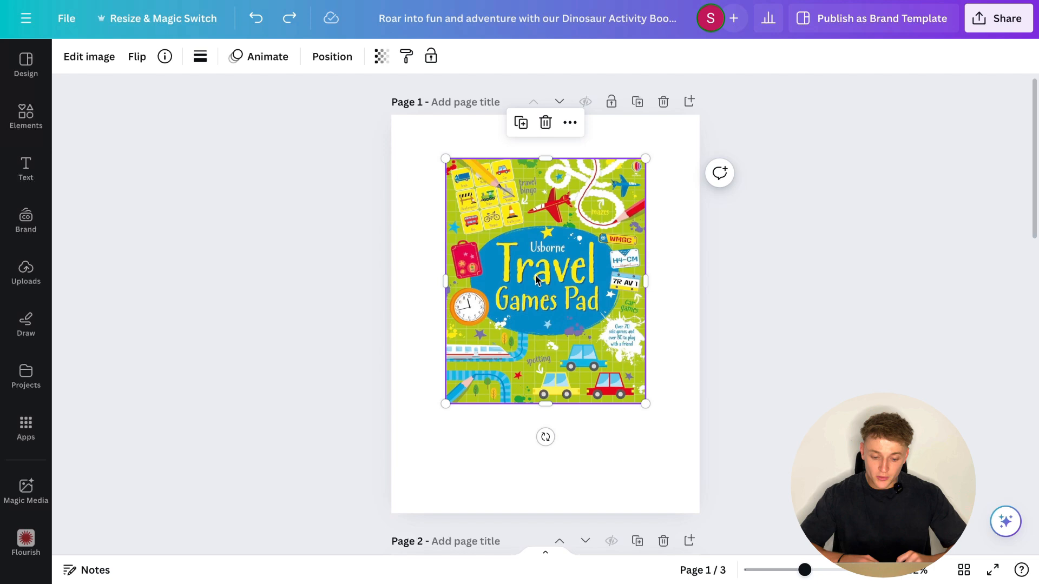
mouse_move(127, 85)
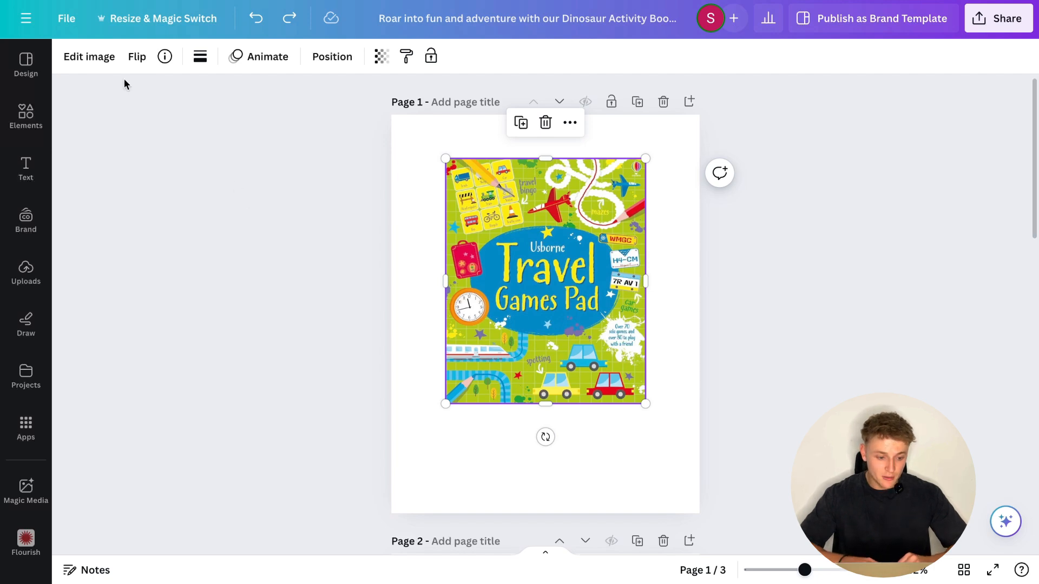
left_click(89, 56)
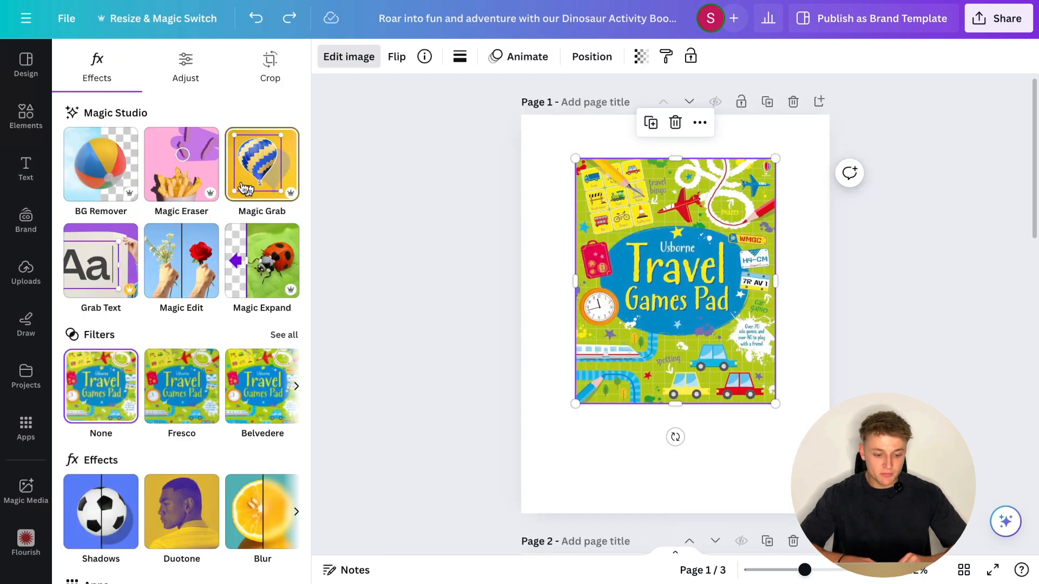
left_click(261, 165)
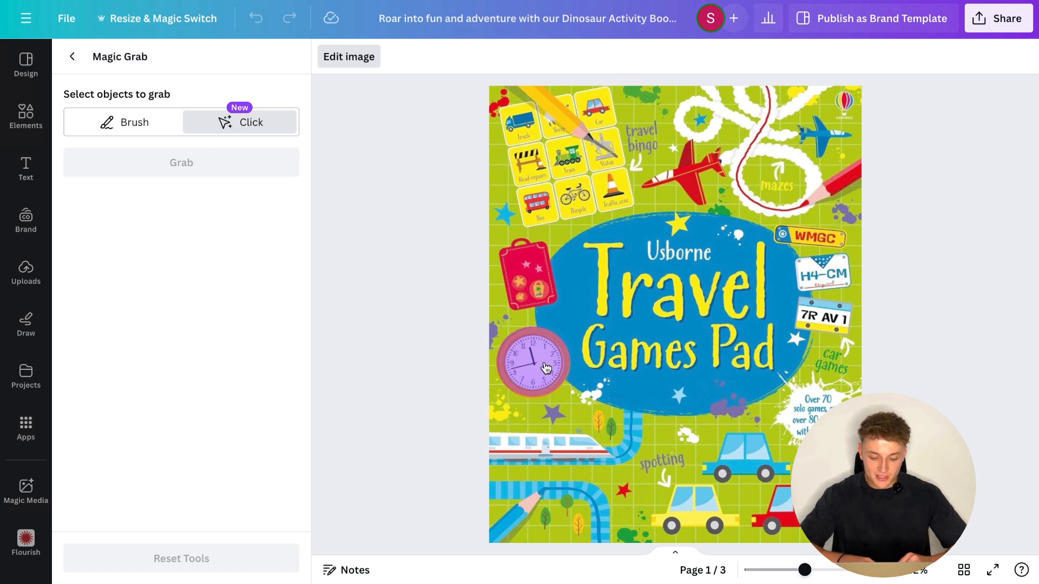
Step: Close Magic Grab and move on to the blank page 2
left_click(530, 362)
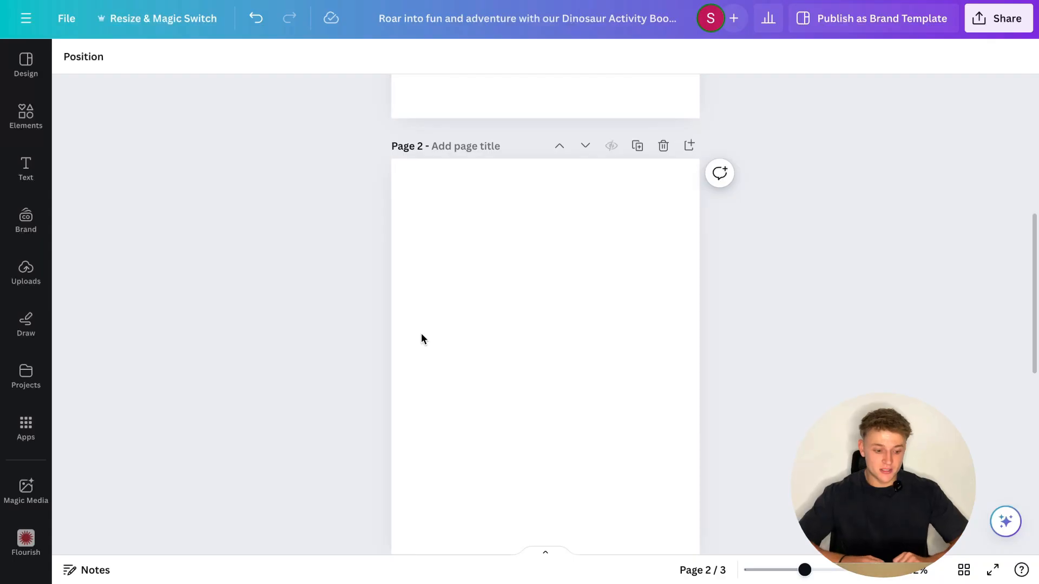
mouse_move(53, 128)
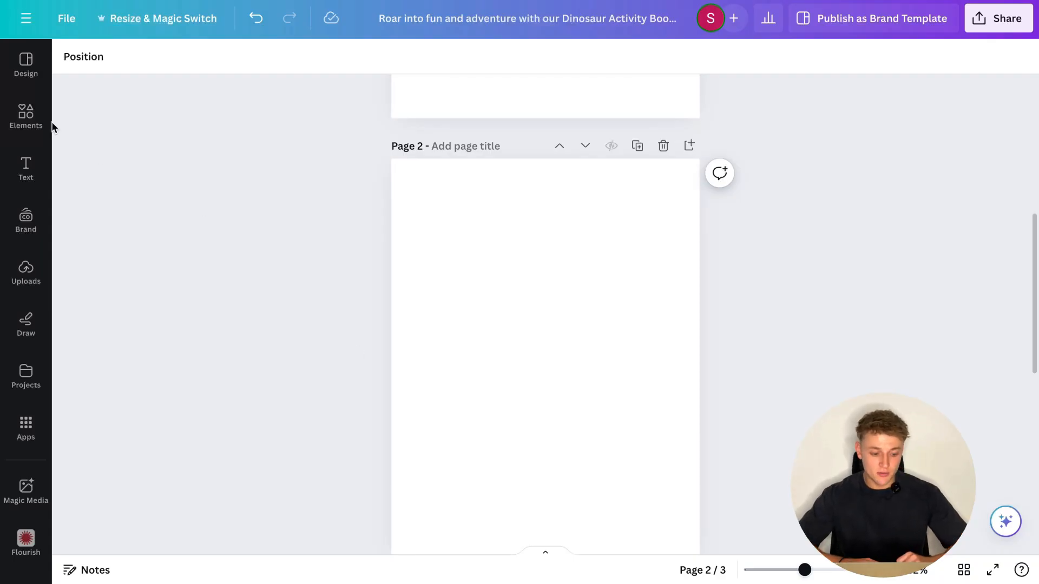
Step: Bring up Magic Media, peek at the Graphics tab, then settle on the Images tab with an empty prompt
left_click(25, 116)
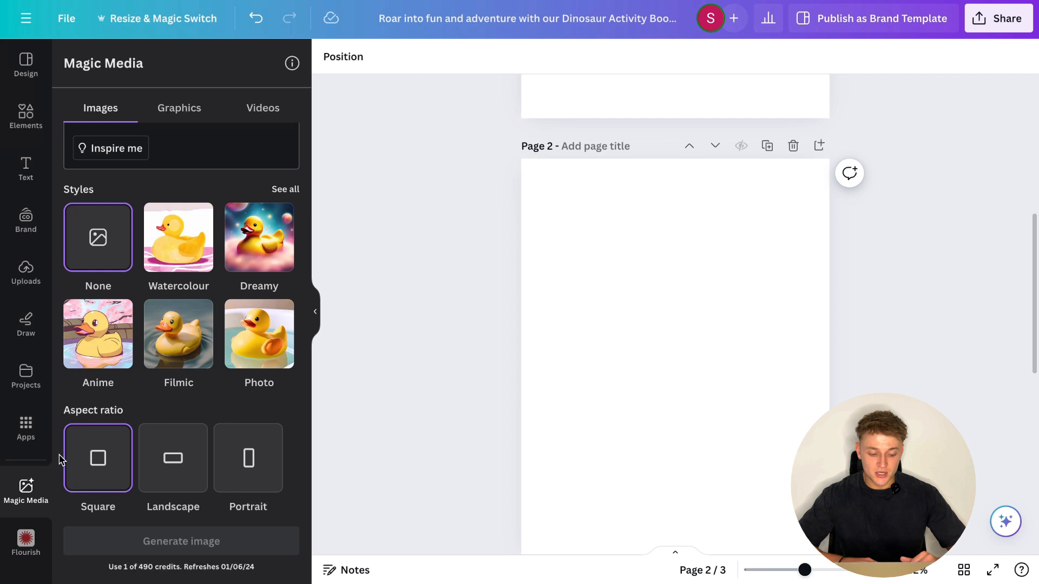
left_click(180, 147)
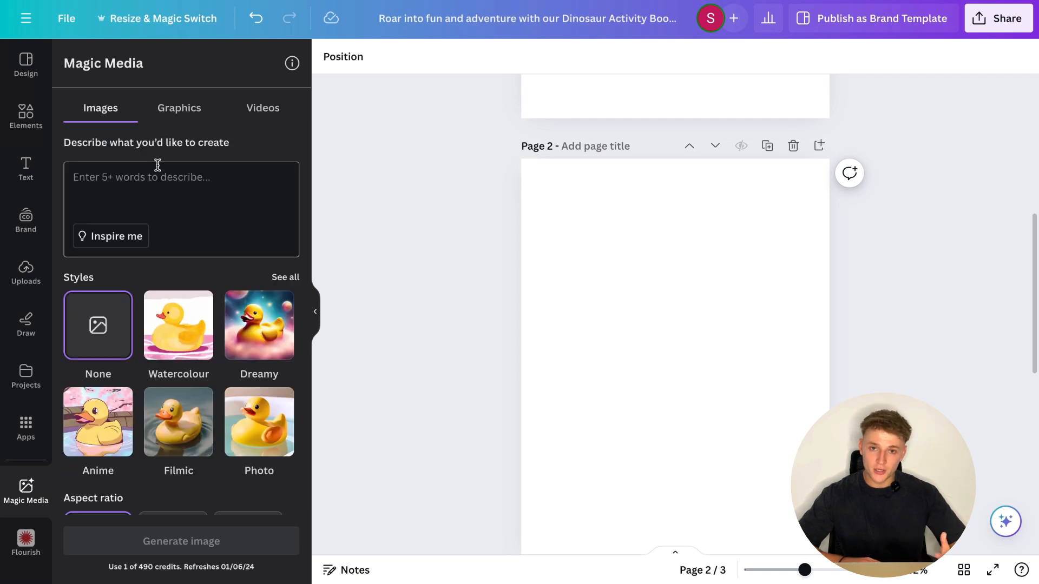
left_click(178, 108)
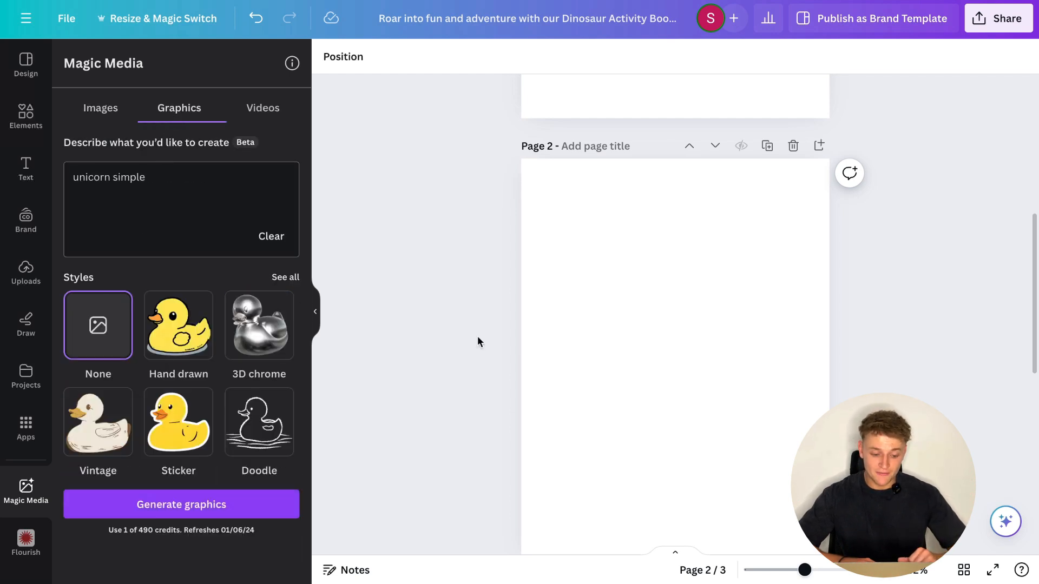
scroll("up", 3)
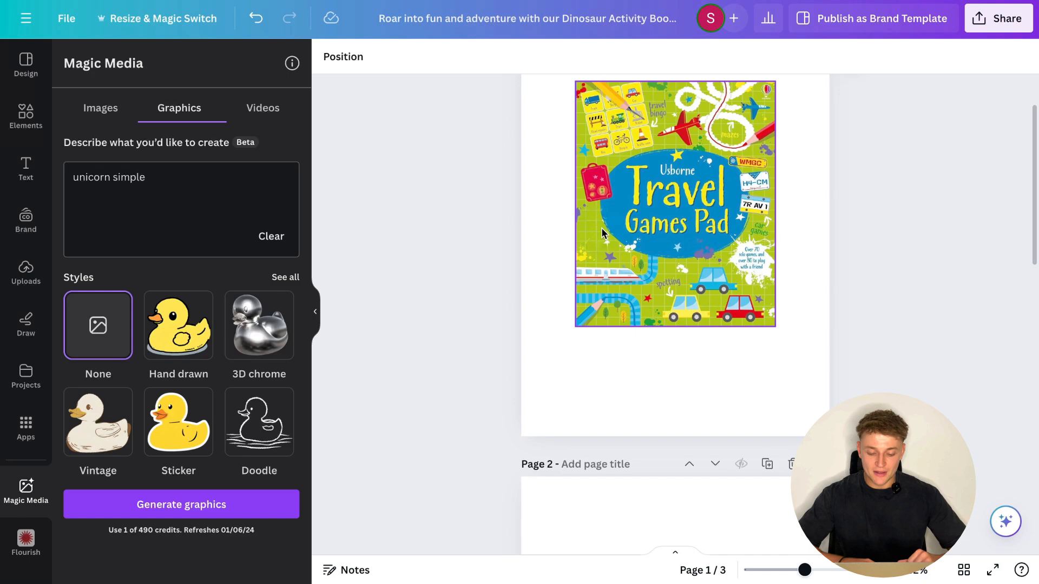
mouse_move(623, 238)
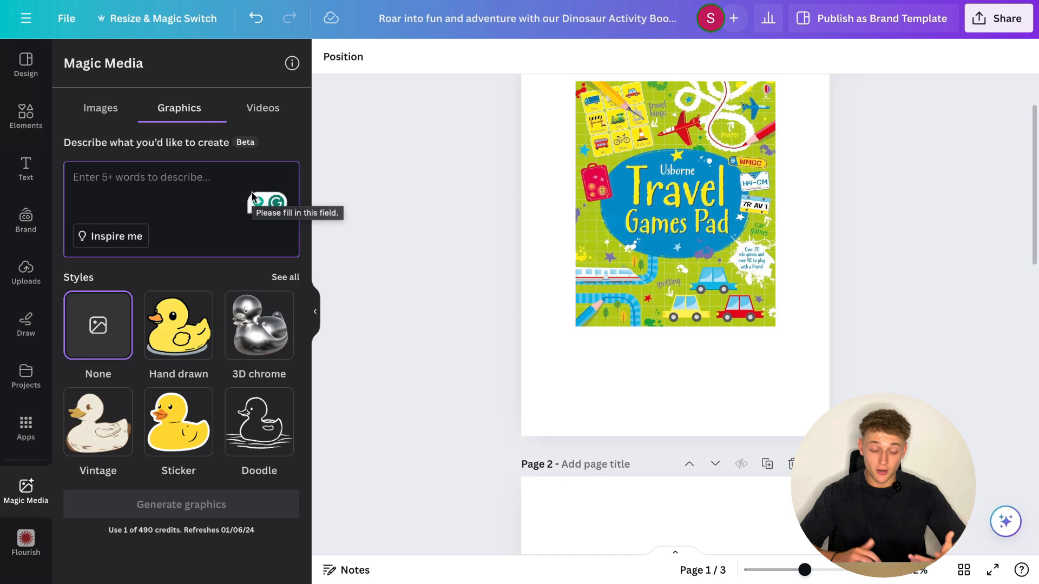
mouse_move(121, 125)
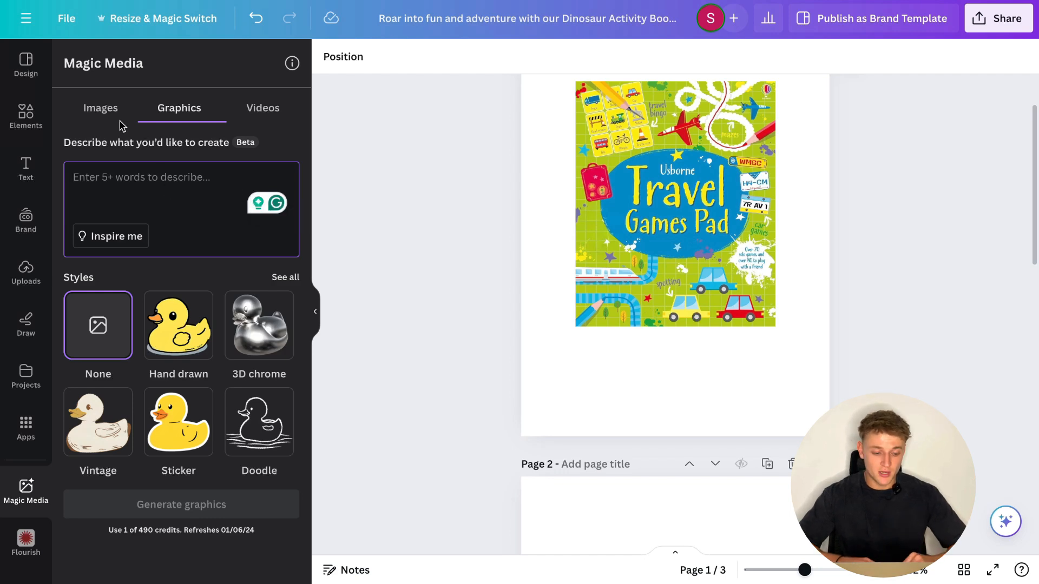
left_click(100, 107)
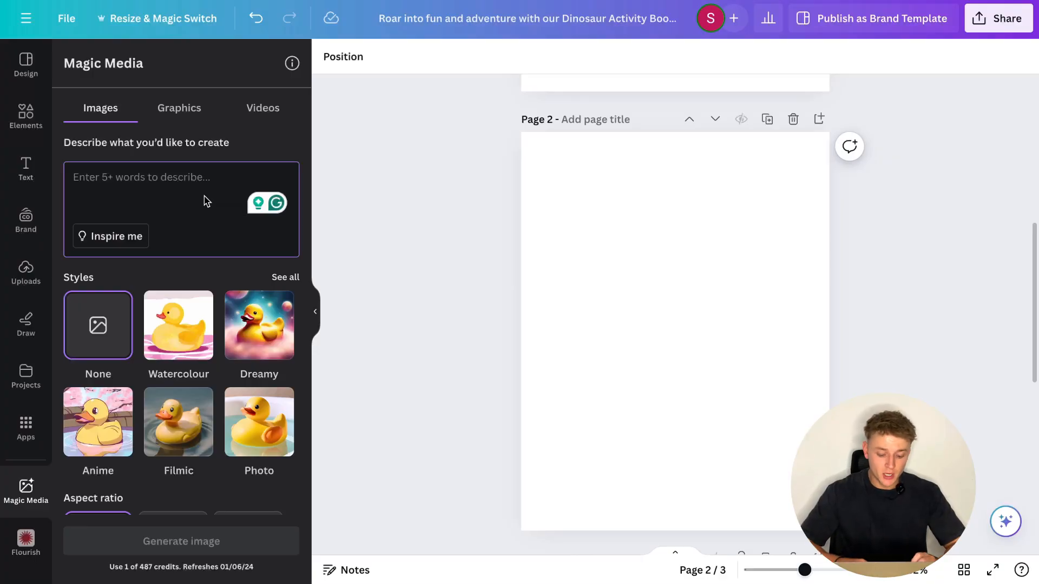
Step: Generate 'unicorn cartoon style' images in portrait ratio and place one on page 2
type("unicorn")
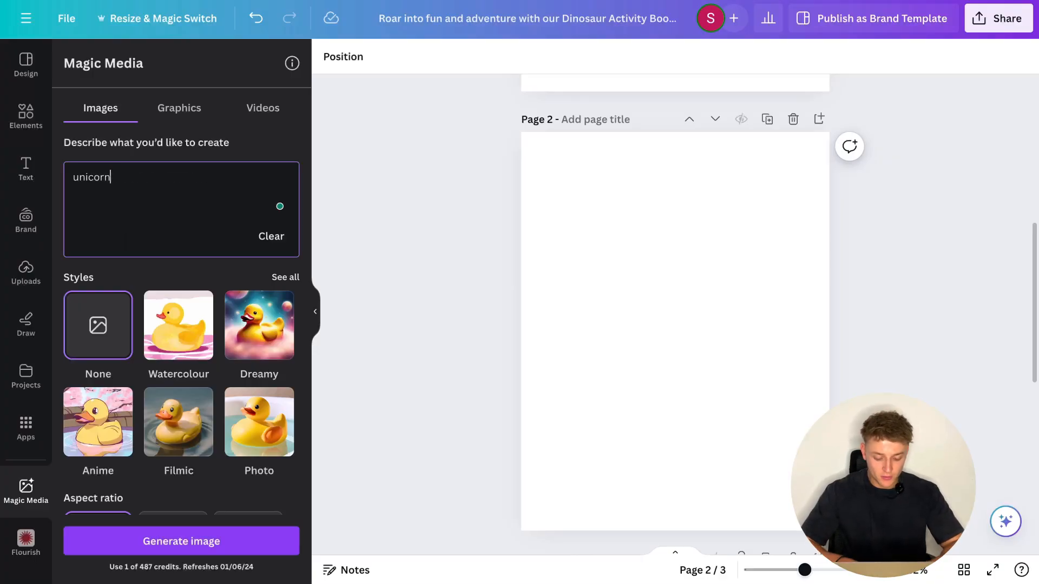
type("cartoon style")
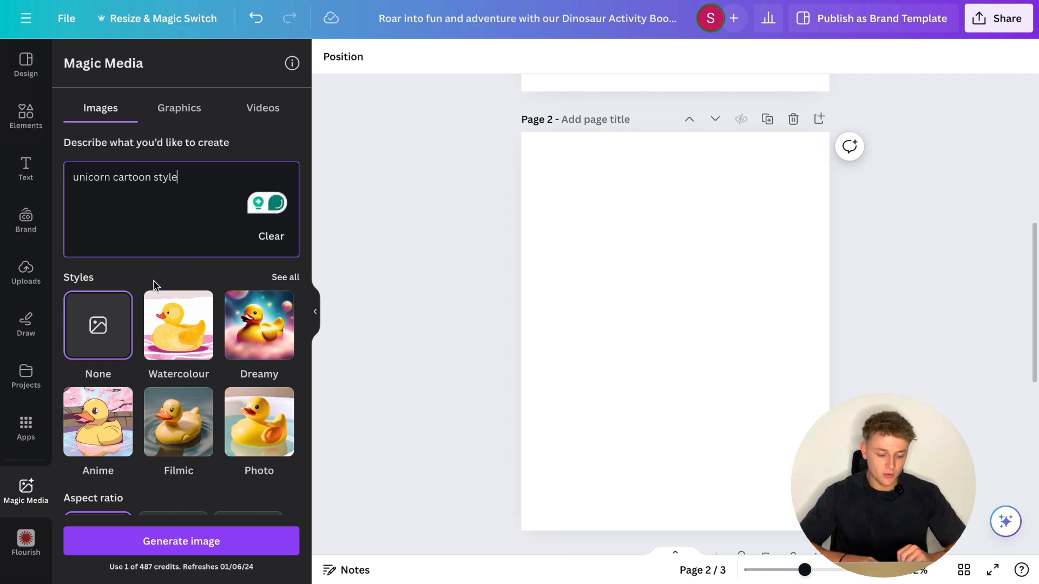
scroll("down", 3)
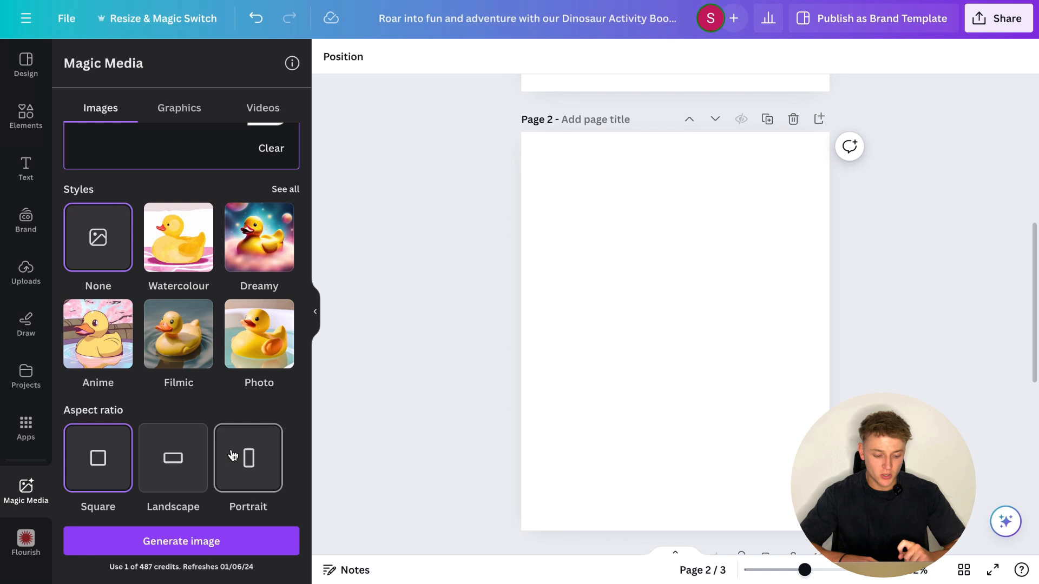
left_click(247, 458)
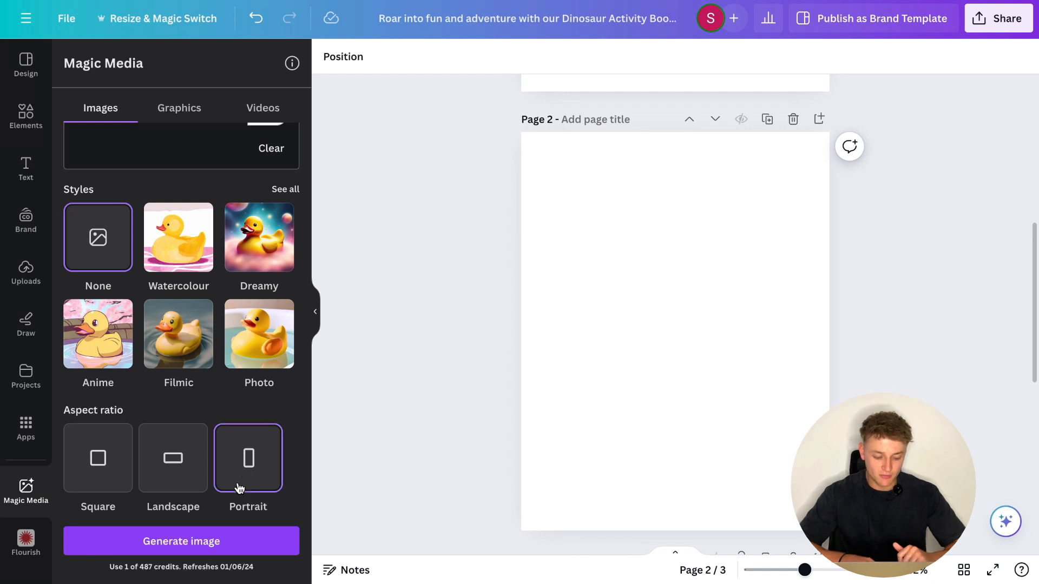
left_click(181, 541)
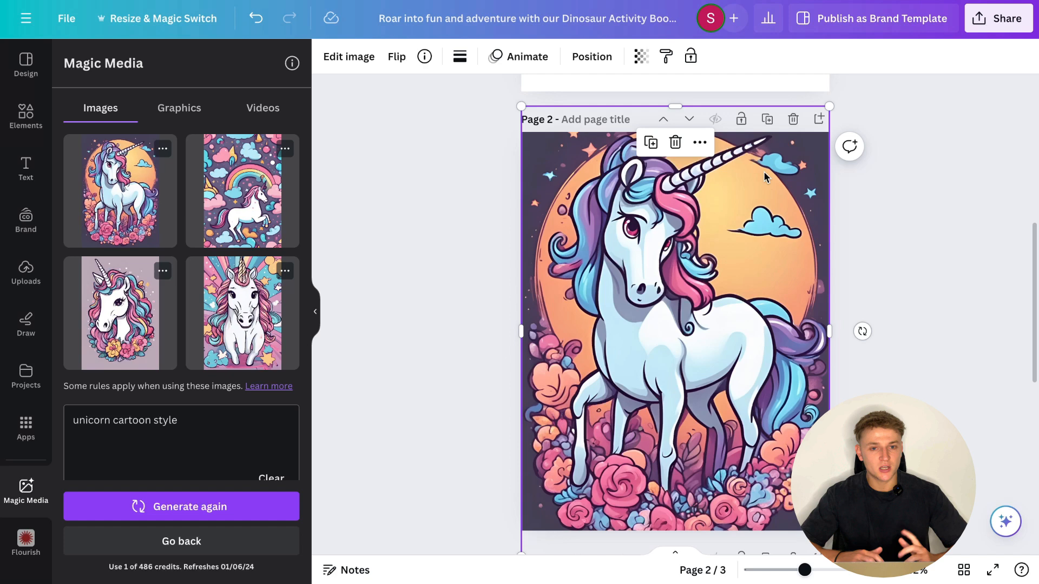
mouse_move(800, 137)
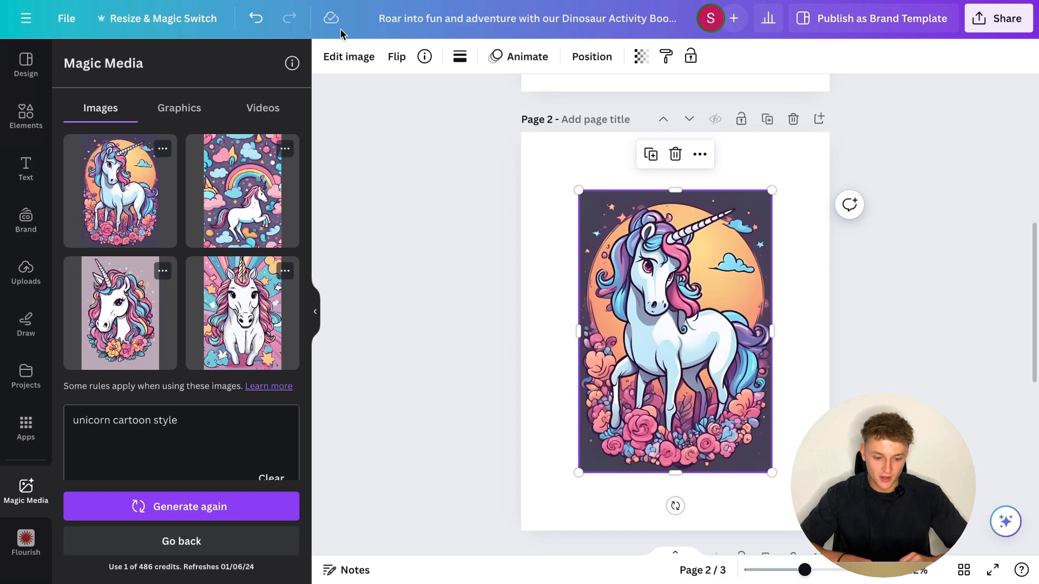
Step: Remove the background from the unicorn image on page 2
left_click(349, 56)
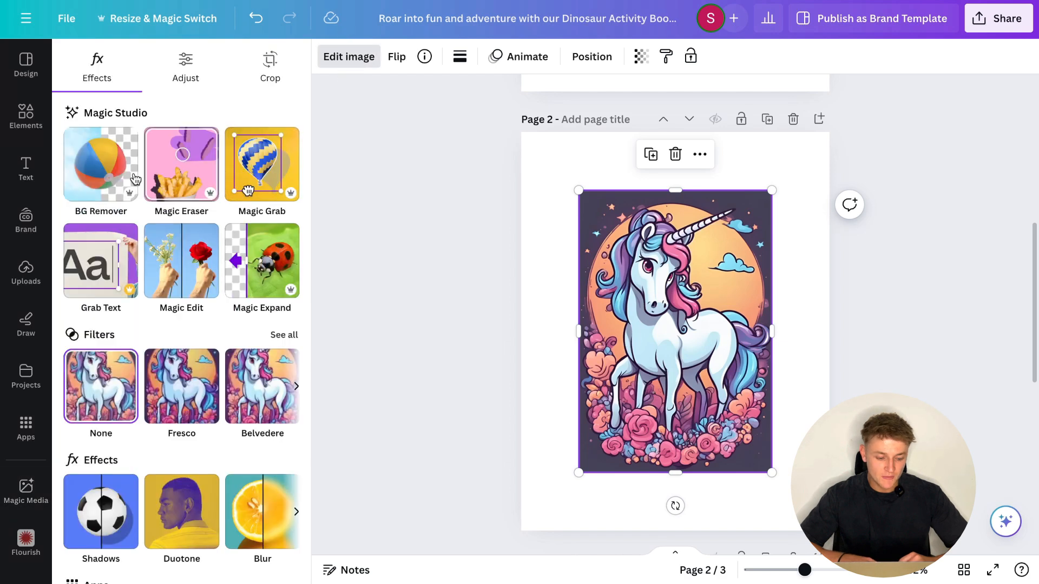
left_click(99, 164)
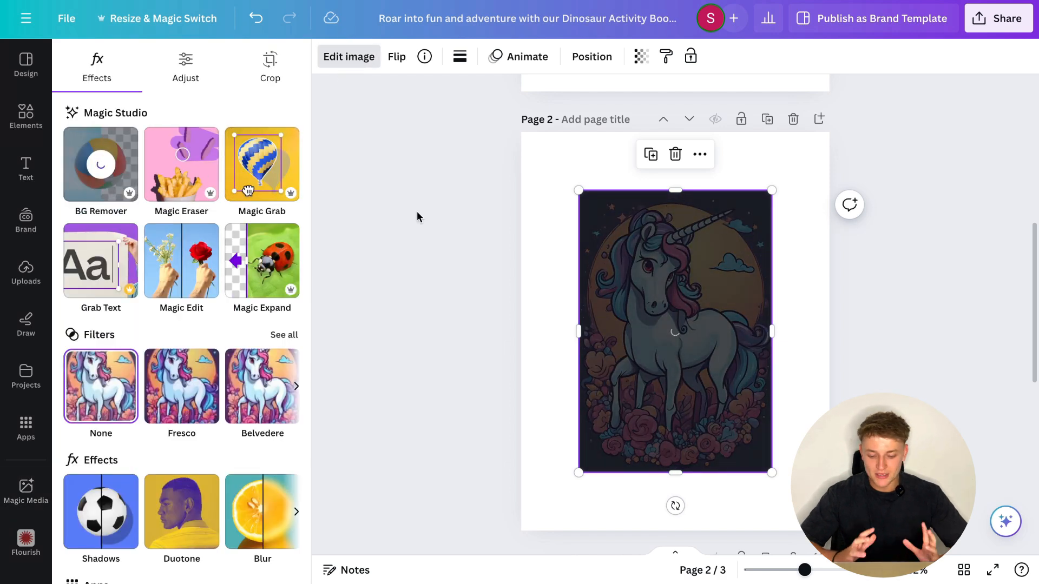
left_click(100, 164)
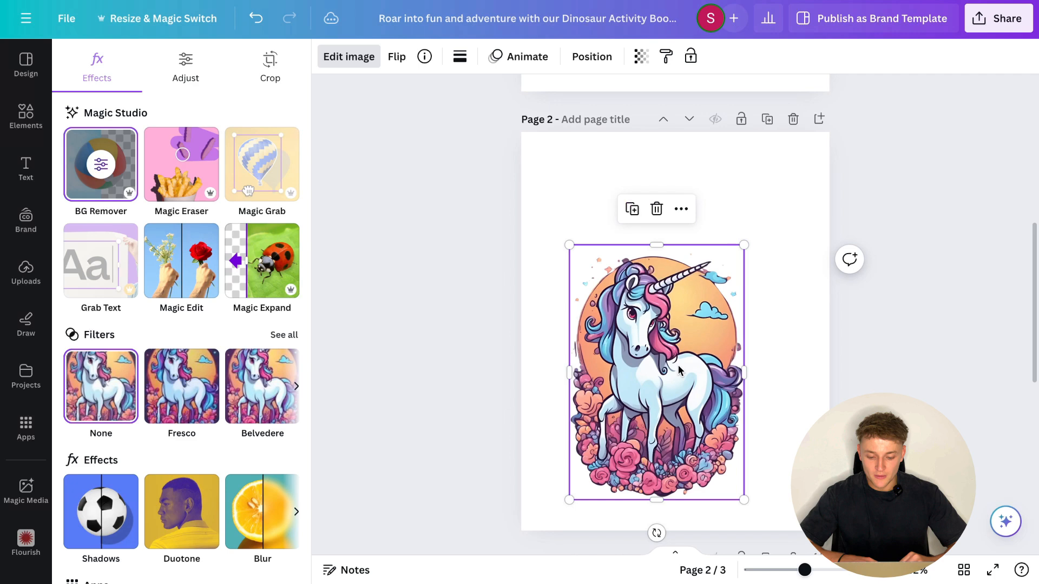
Step: Add a placeholder heading above the unicorn and reselect the illustration
left_click(25, 491)
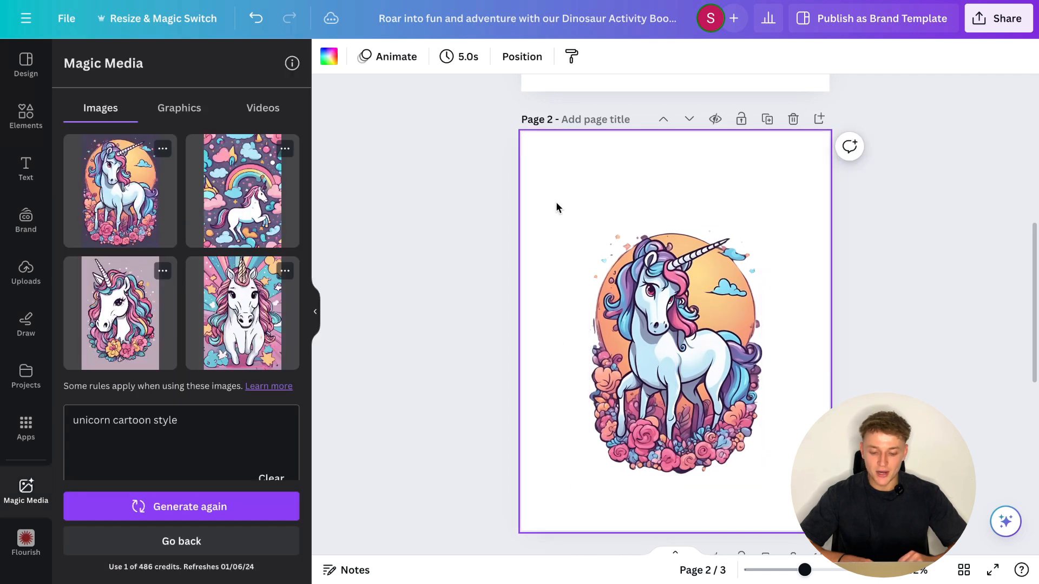
left_click(26, 167)
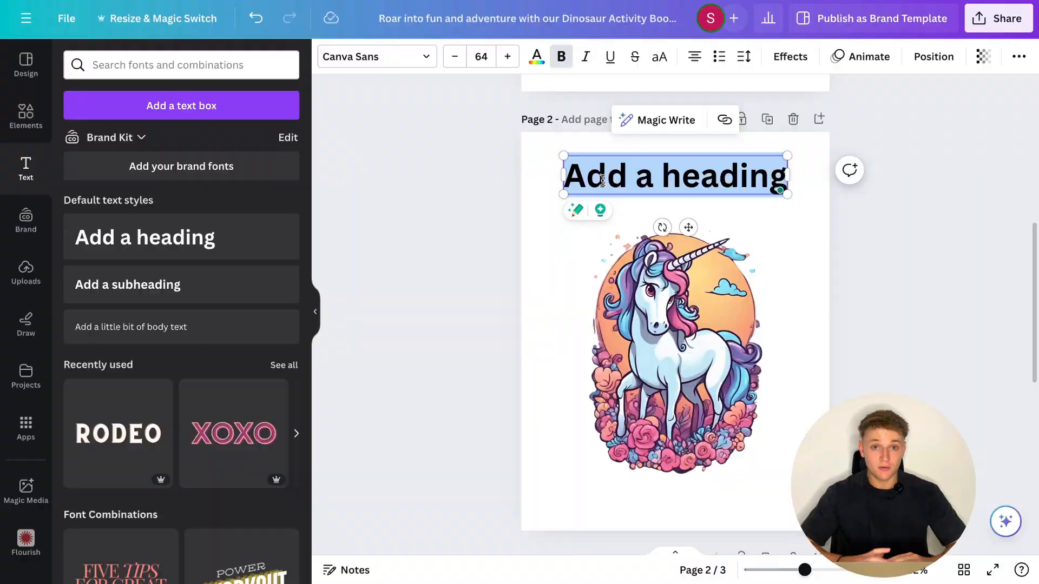
left_click(25, 490)
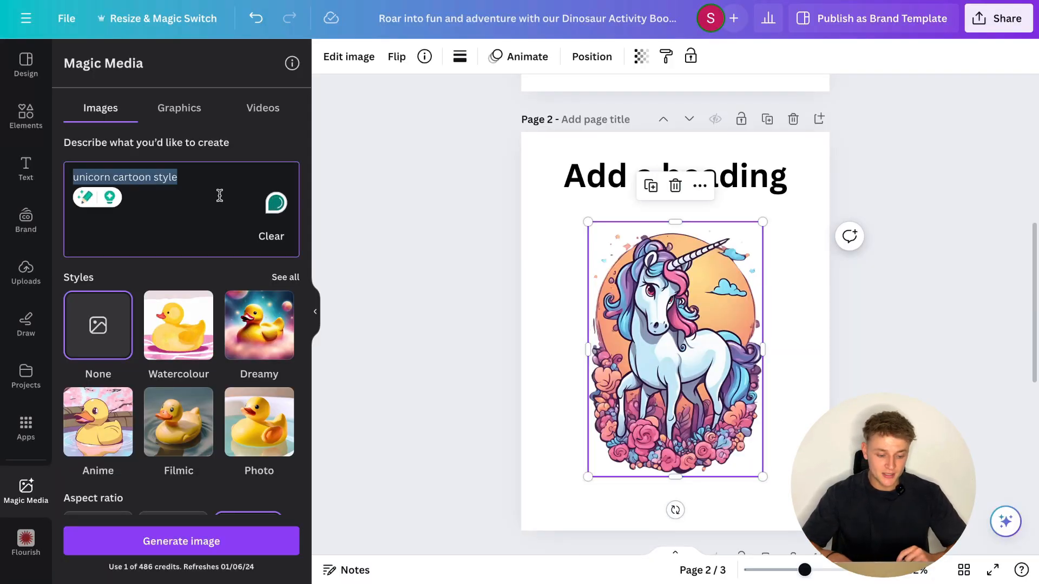
Step: Generate images from the prompt 'unicorn colouring page simple'
type("uni")
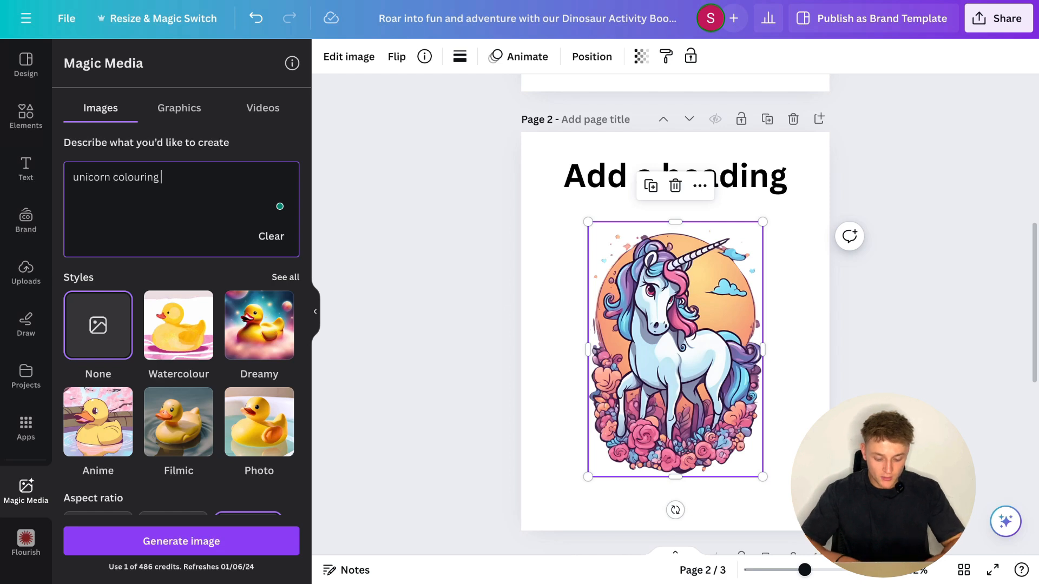
type("page simple")
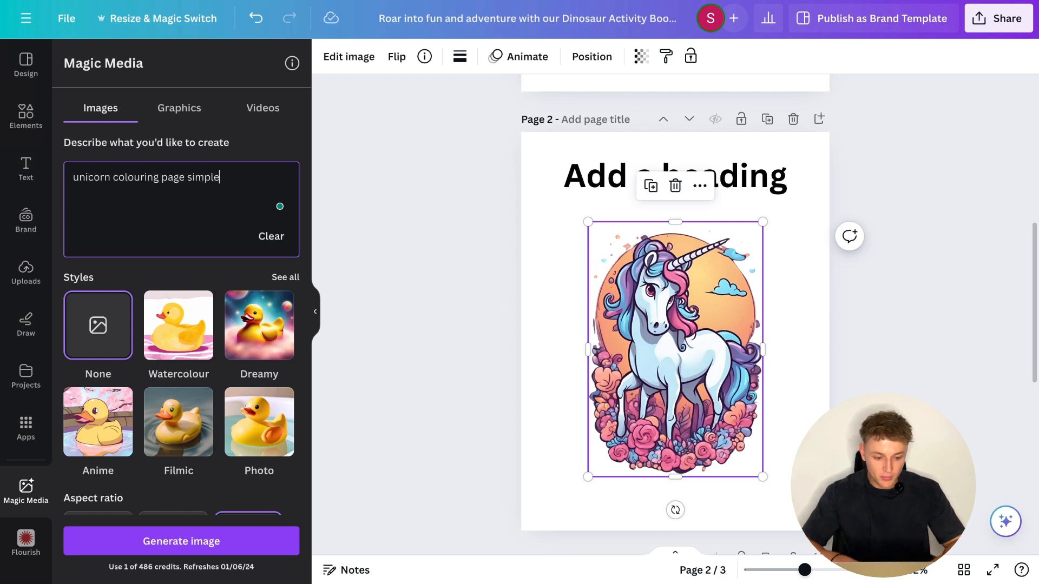
scroll("down", 3)
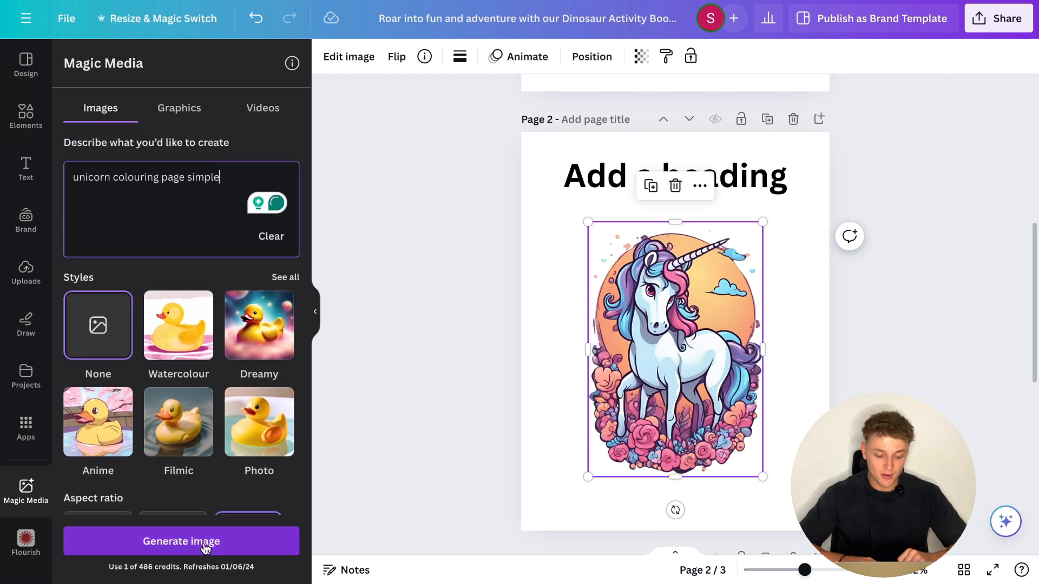
left_click(181, 541)
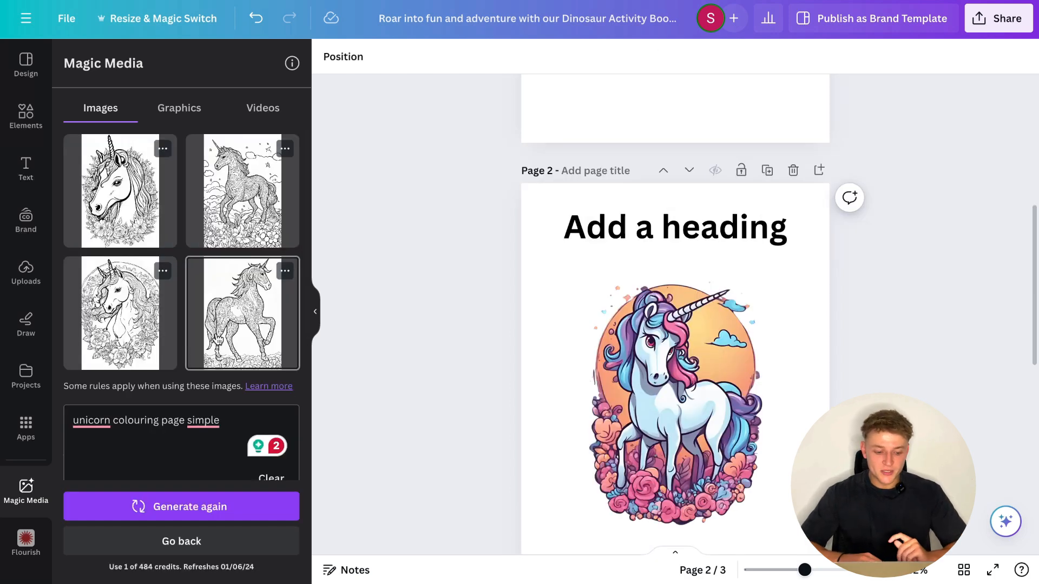
Step: Place the line-art unicorn head on page 2 and move down to page 3's dinosaur description
left_click(120, 190)
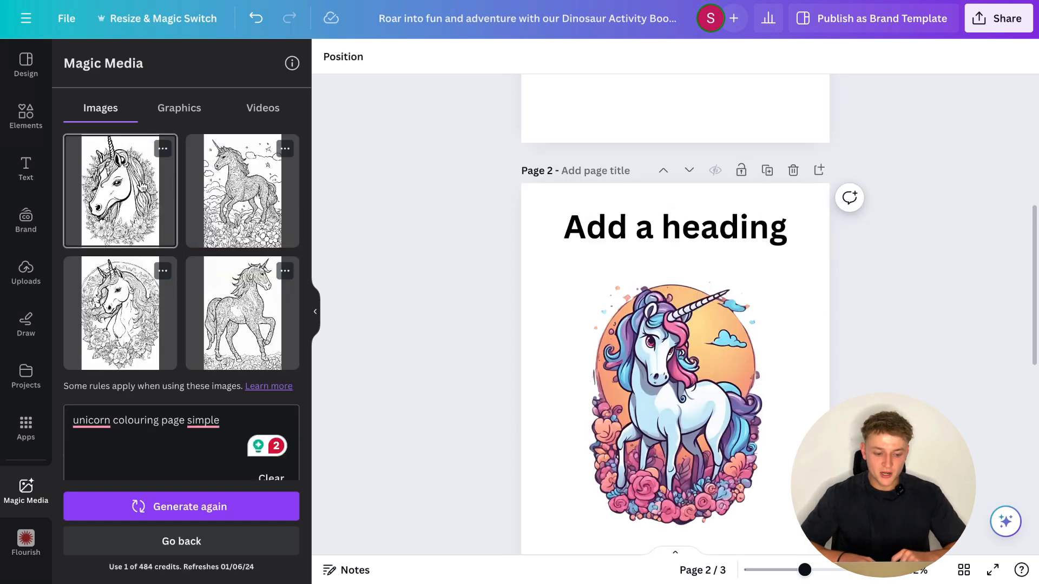
left_click(120, 191)
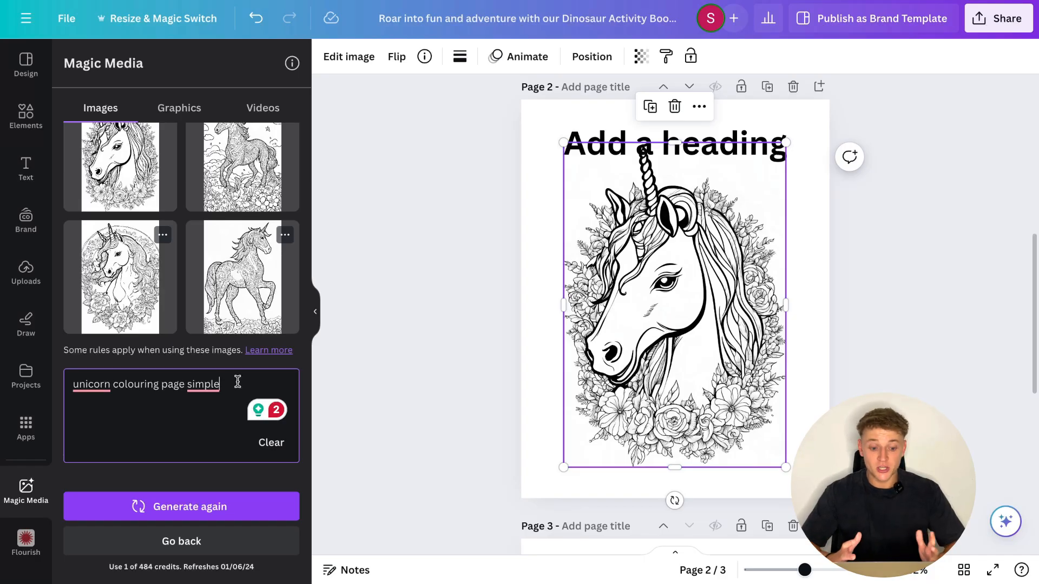
triple_click(146, 384)
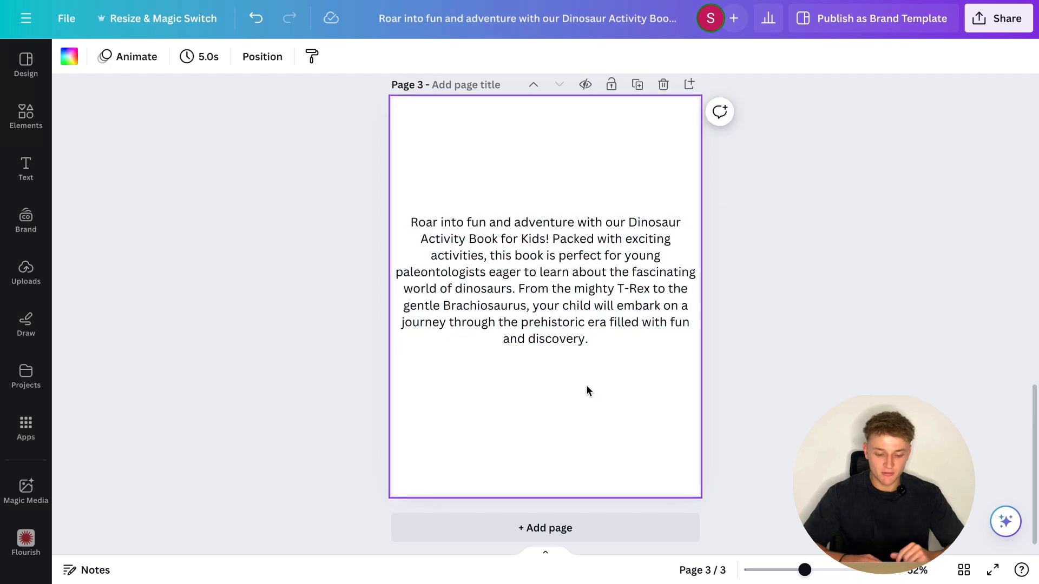
Step: Rewrite the page 3 dinosaur description with Magic Write's More formal option
left_click(545, 280)
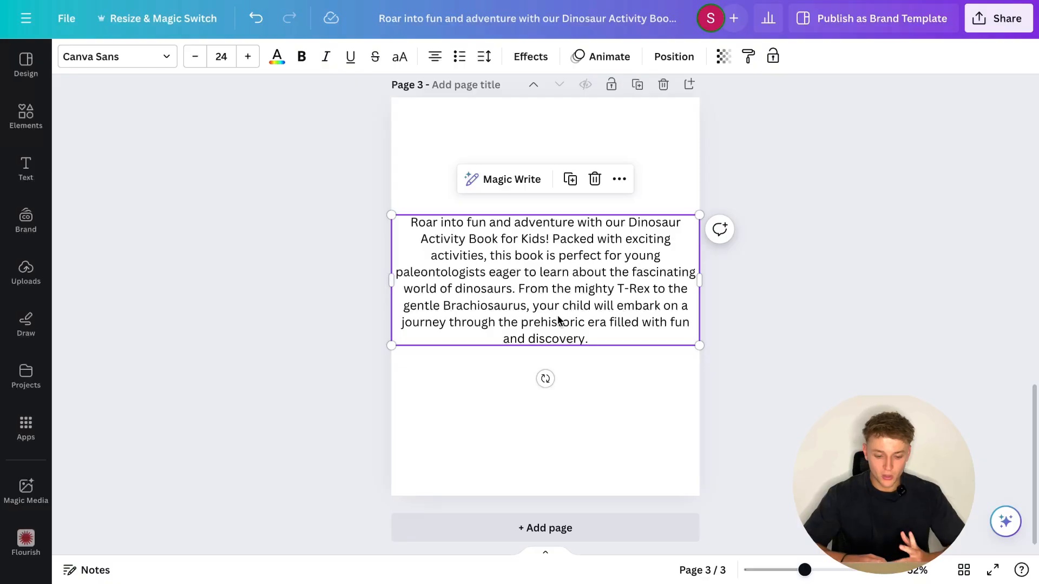
mouse_move(519, 193)
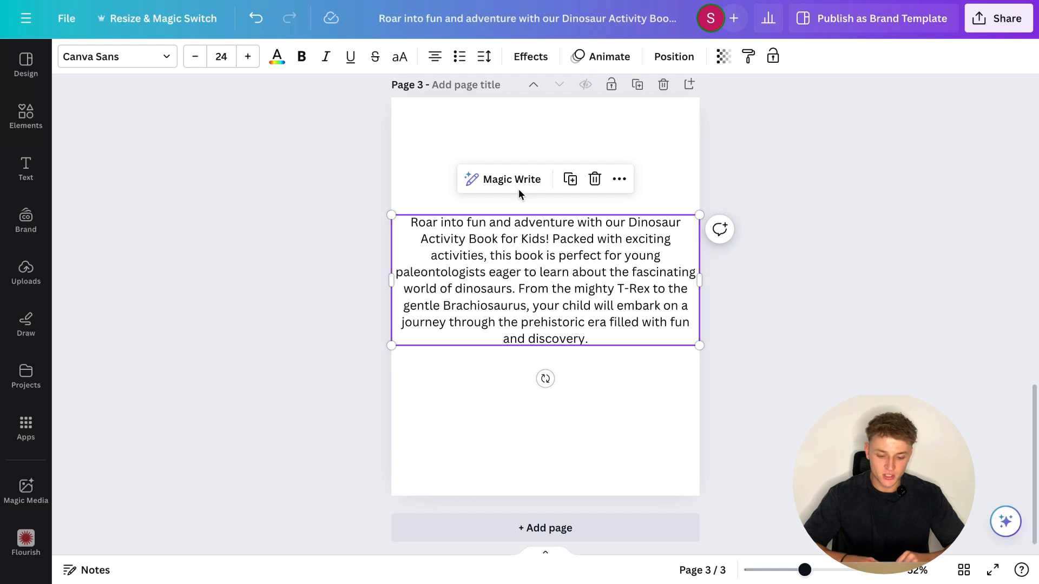
left_click(510, 178)
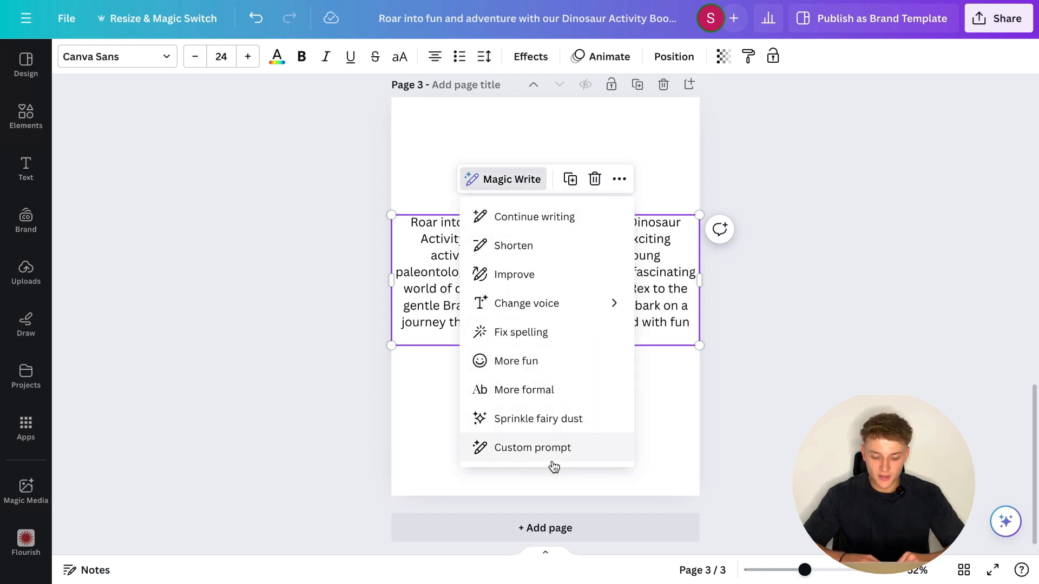
mouse_move(574, 221)
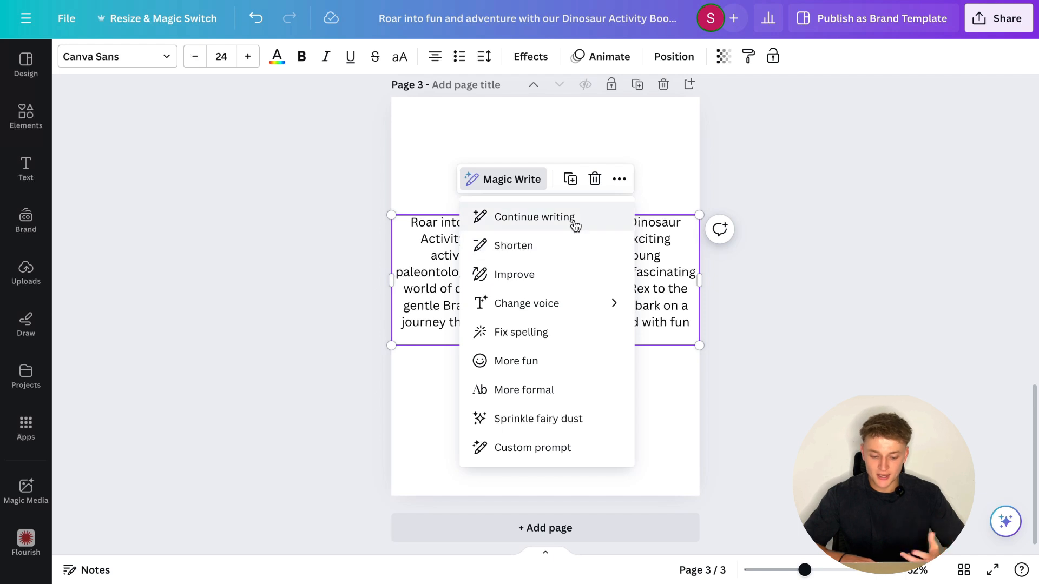
mouse_move(568, 273)
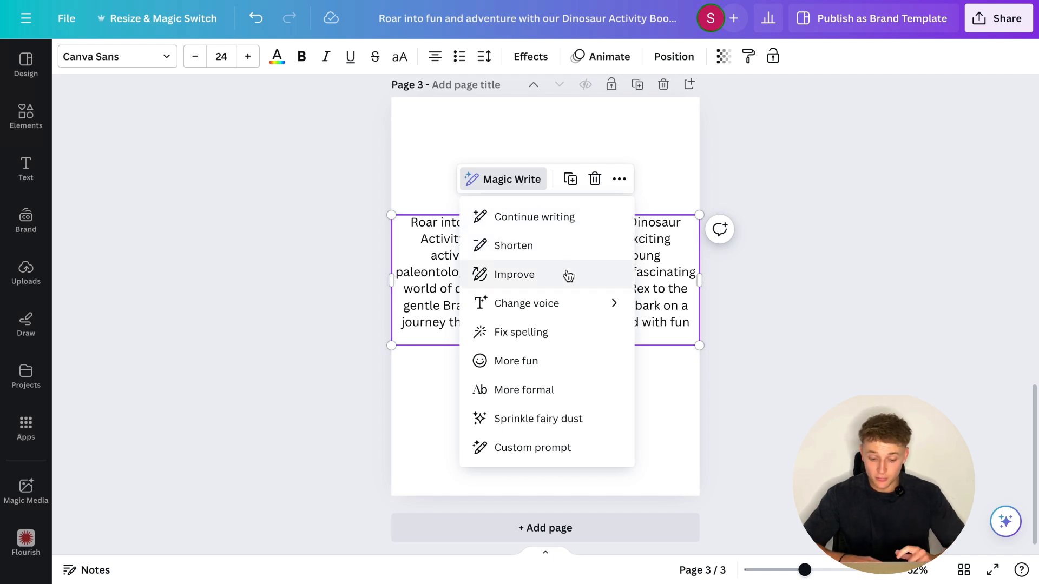
mouse_move(568, 325)
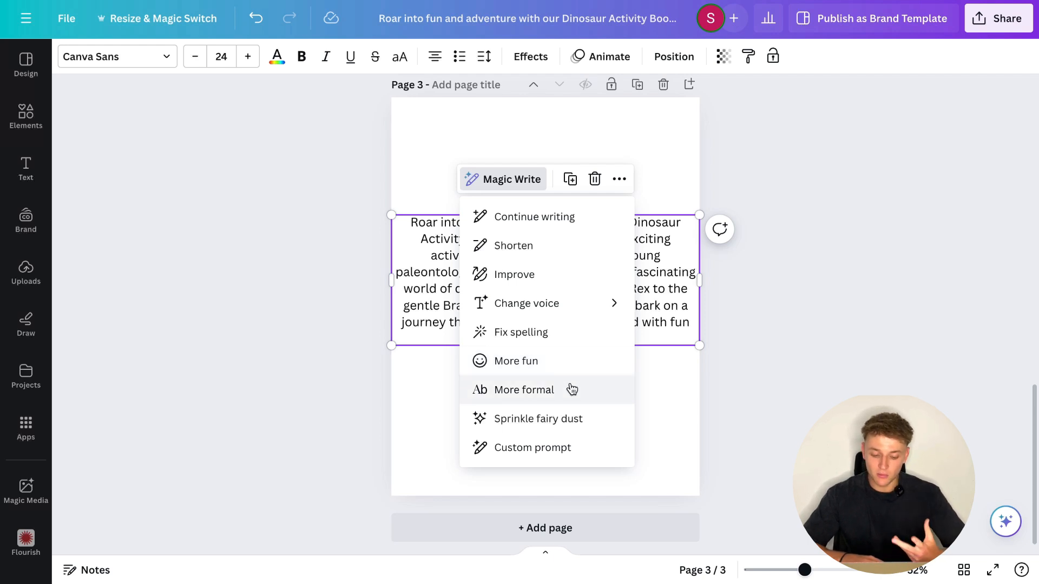
left_click(523, 389)
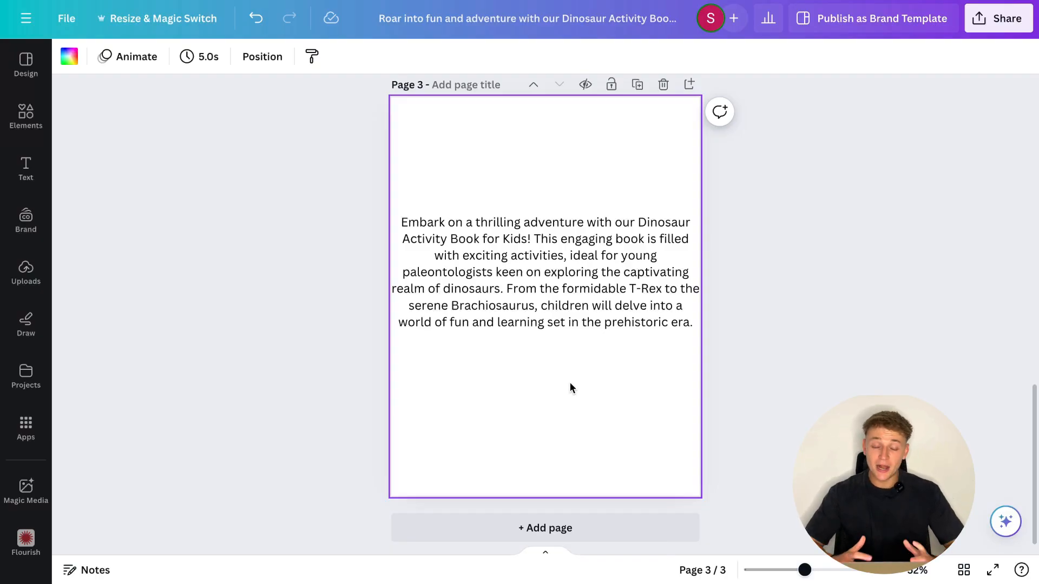
Step: Narrow the dinosaur description text box into a tighter column and enter text editing
left_click(545, 271)
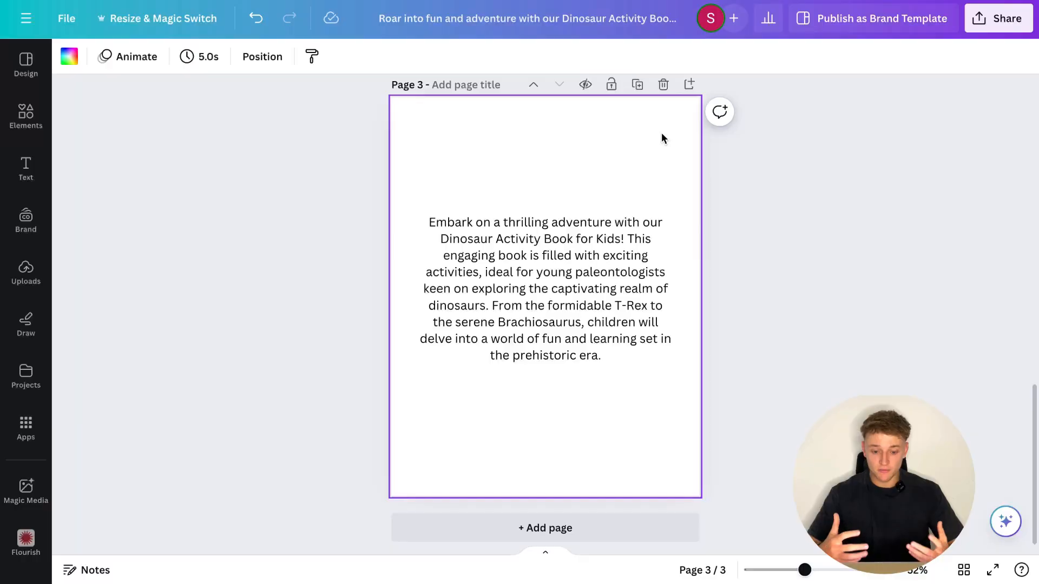
left_click(543, 288)
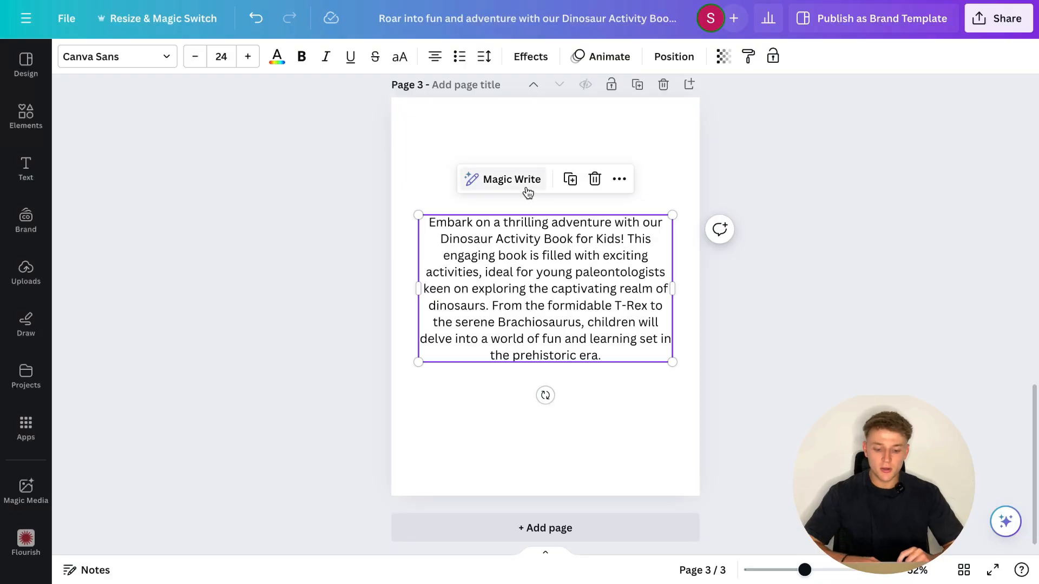
left_click(511, 179)
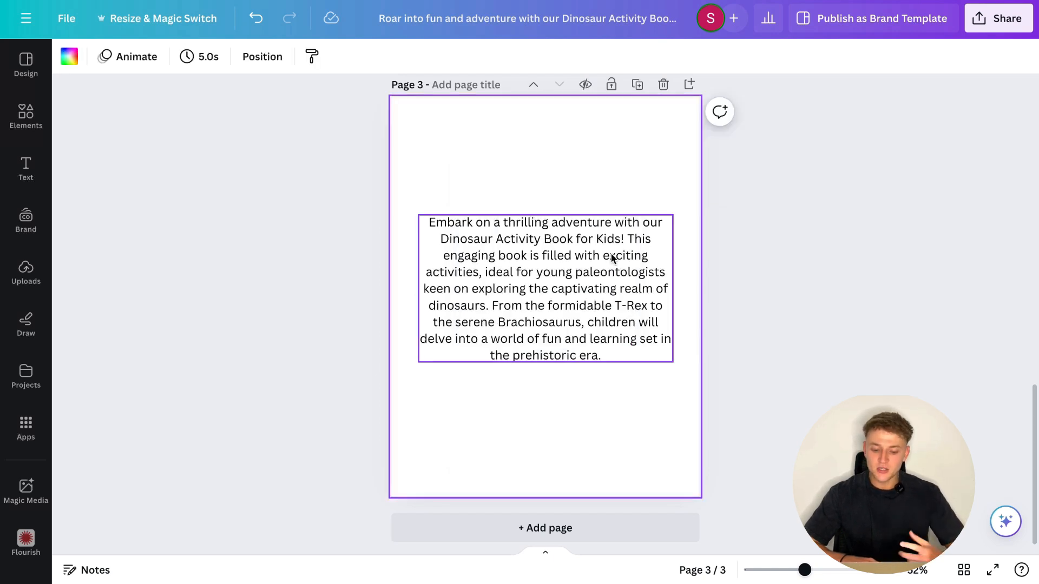
double_click(529, 256)
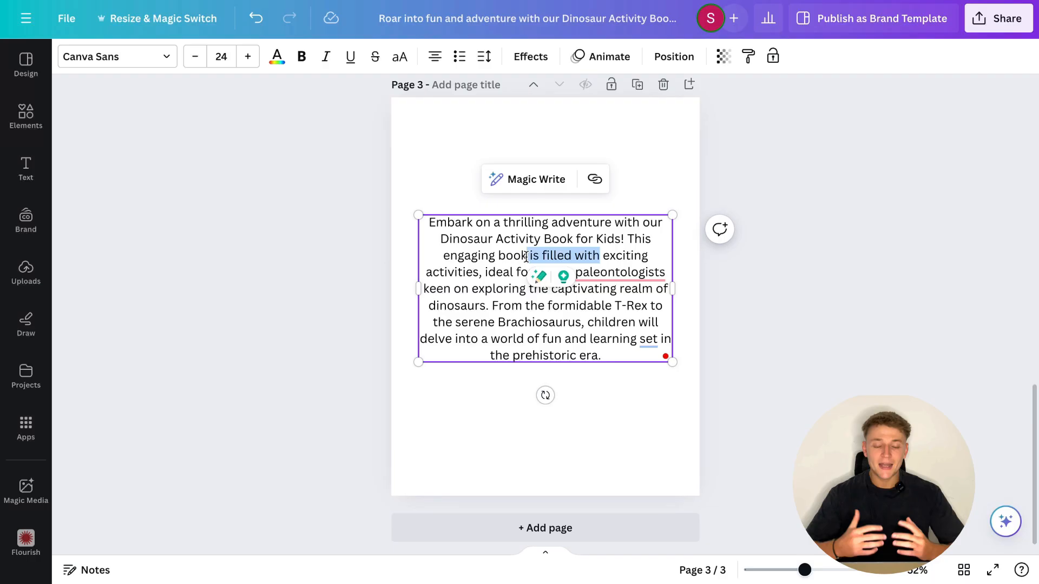
mouse_move(633, 202)
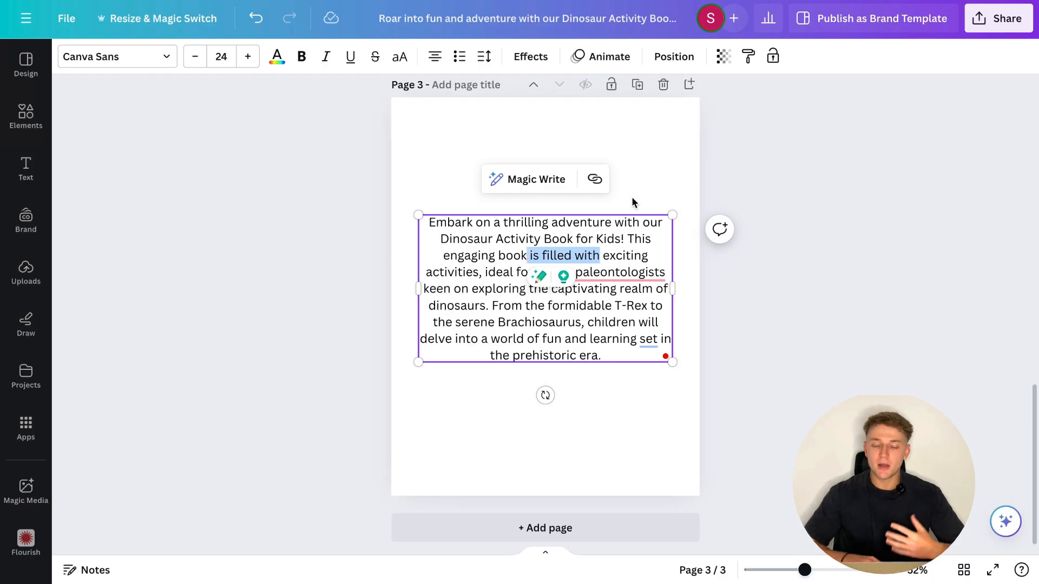